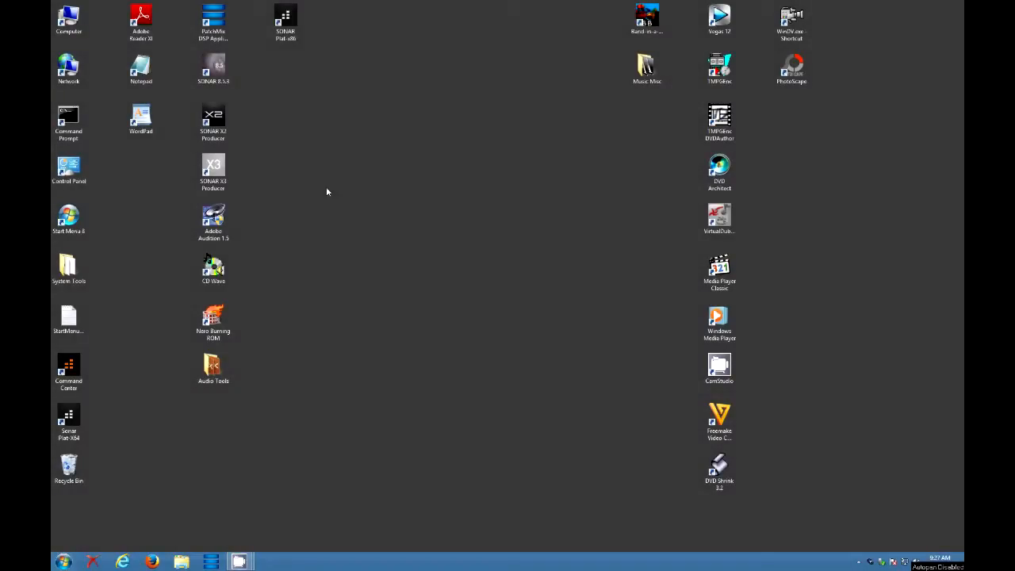
{"action": "mouse_move", "coordinate": [378, 208]}
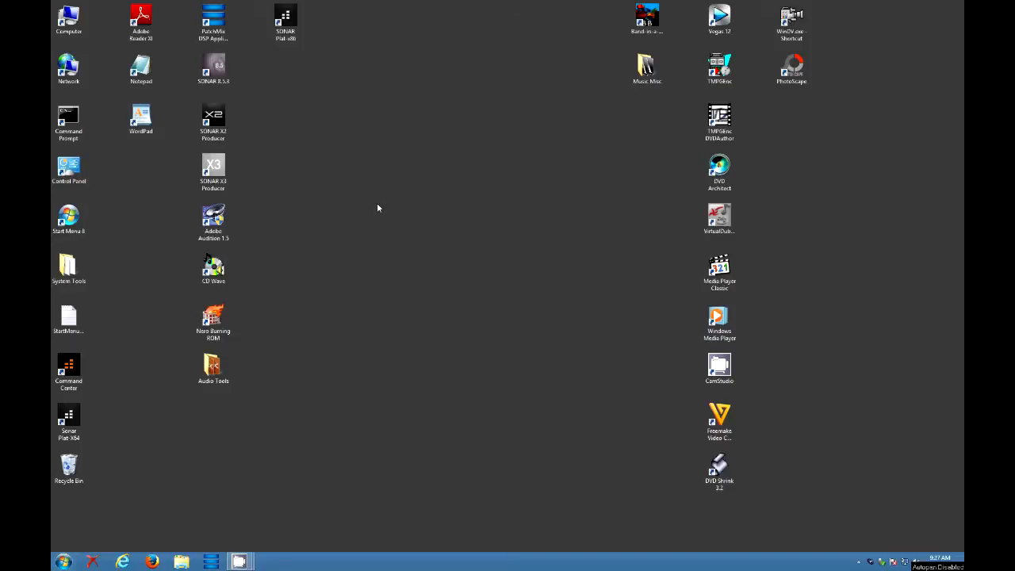
{"action": "mouse_move", "coordinate": [388, 213]}
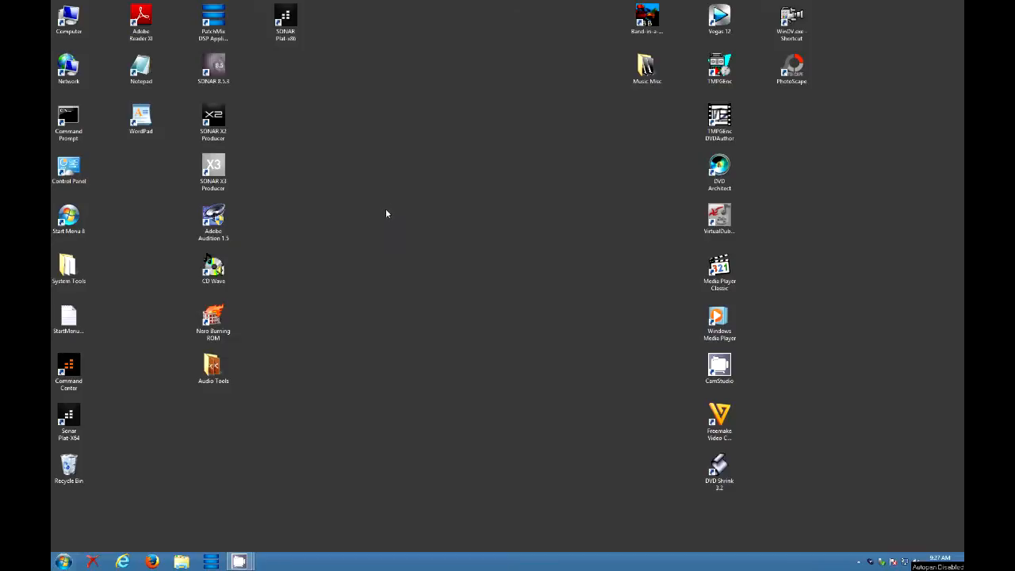
{"action": "mouse_move", "coordinate": [374, 213]}
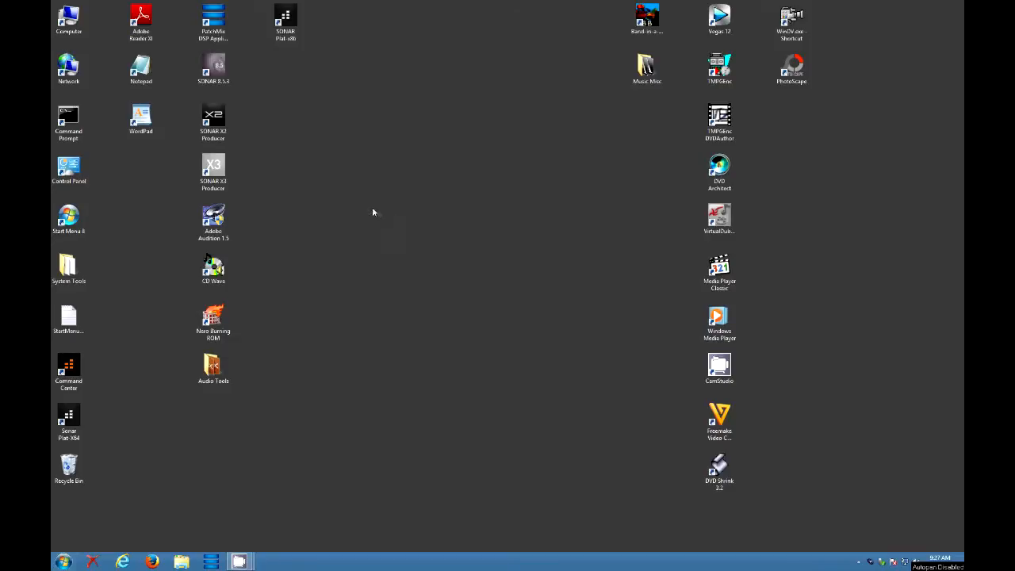
{"action": "mouse_move", "coordinate": [346, 206]}
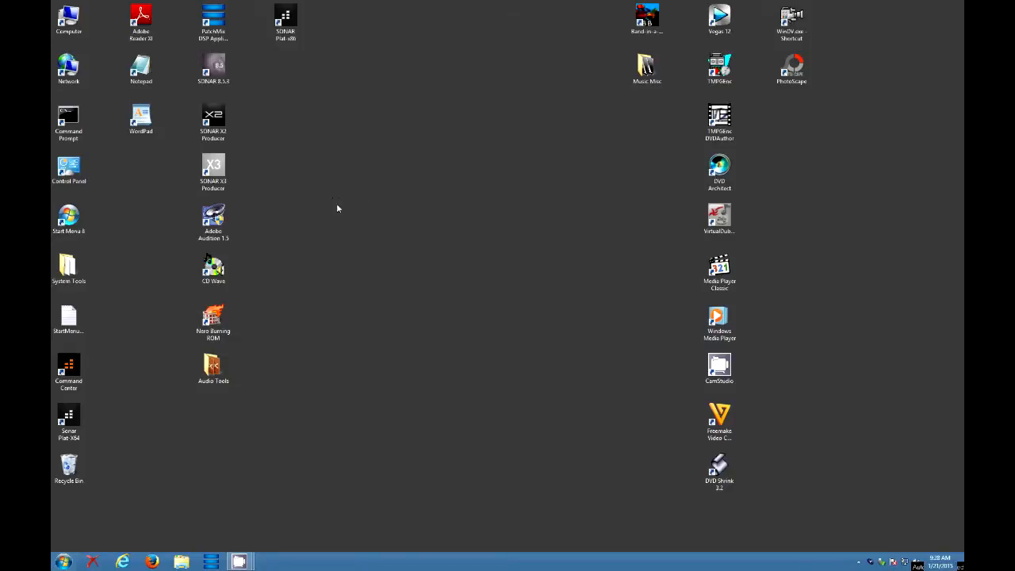
{"action": "mouse_move", "coordinate": [298, 196]}
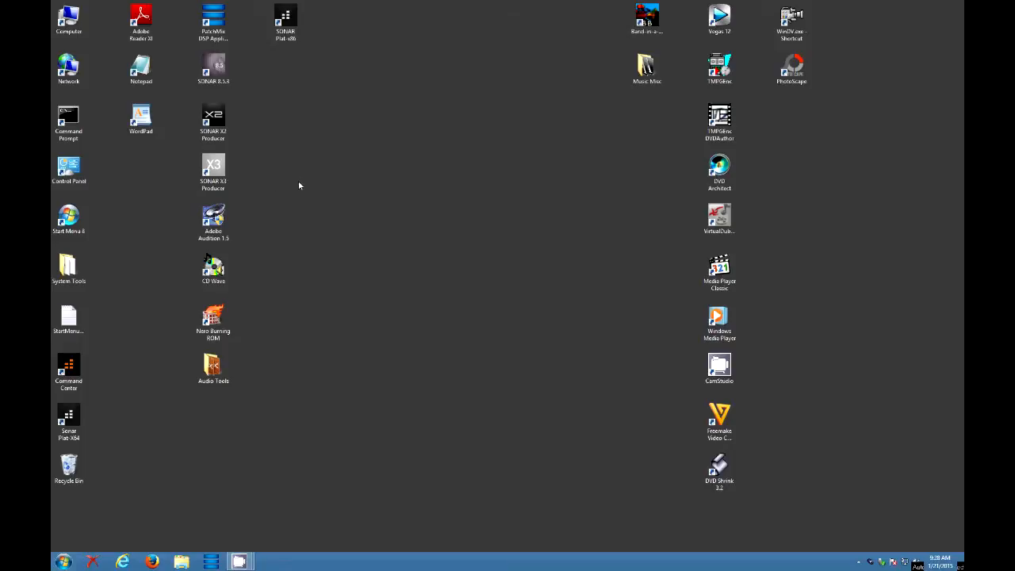
{"action": "mouse_move", "coordinate": [270, 181]}
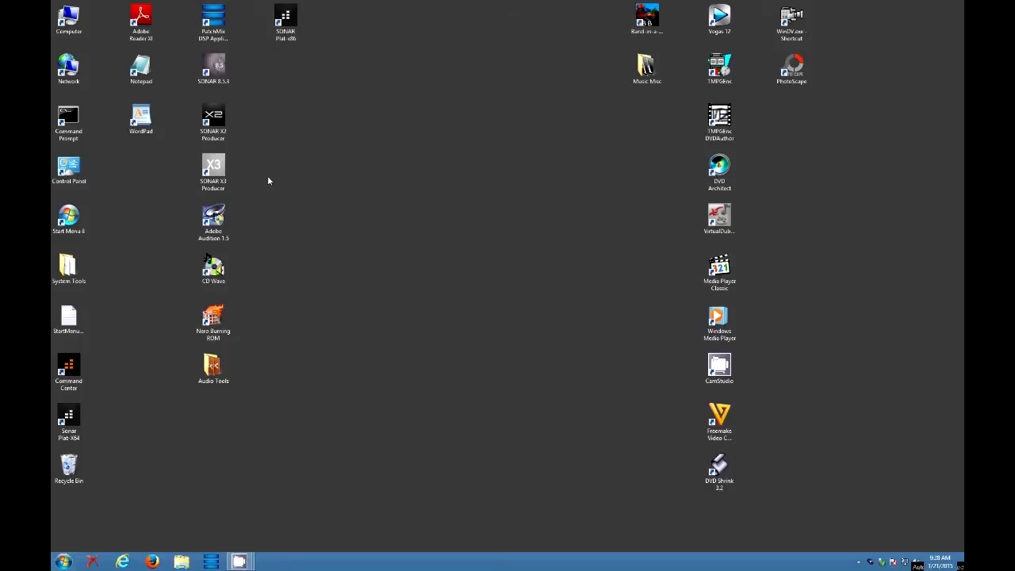
{"action": "mouse_move", "coordinate": [330, 193]}
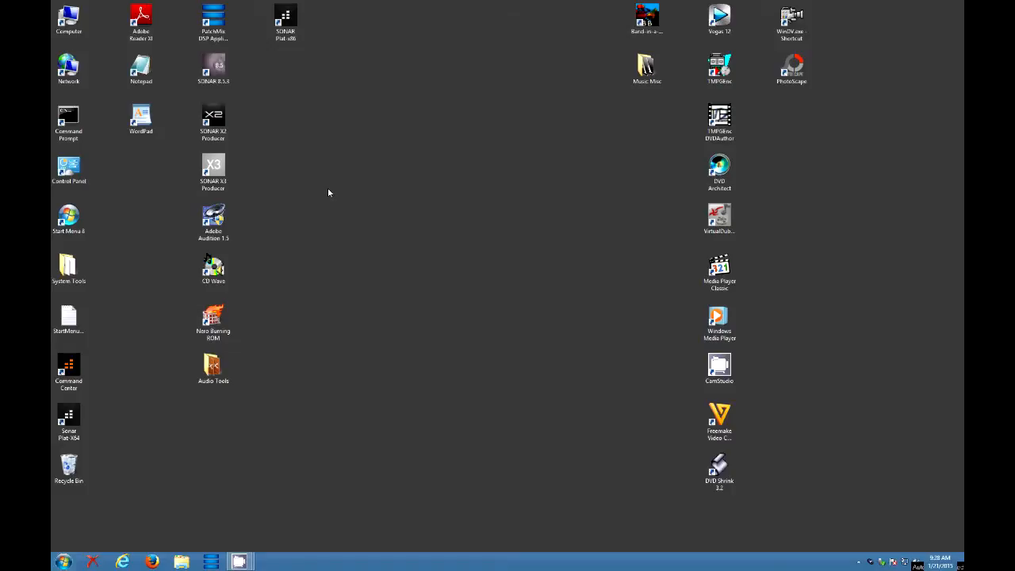
Launch SONAR X3 Producer from its desktop shortcut.
{"action": "left_click", "coordinate": [212, 171]}
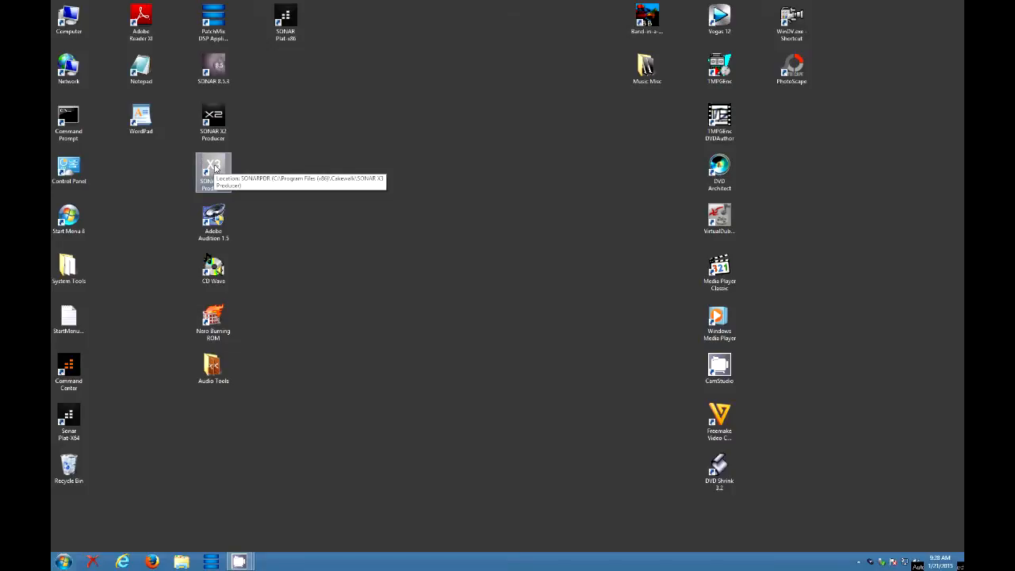
{"action": "double_click", "coordinate": [213, 166]}
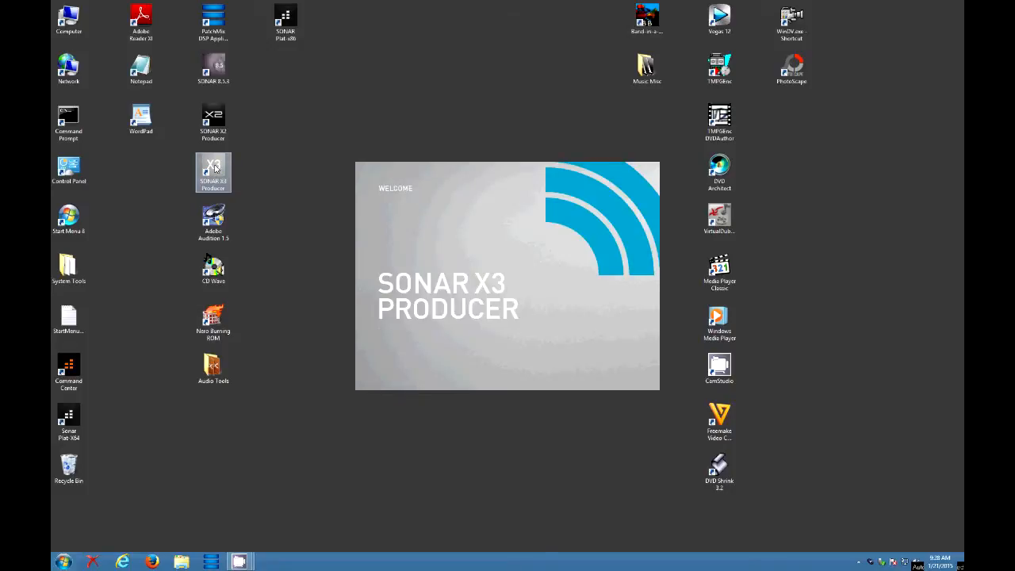
{"action": "double_click", "coordinate": [212, 171]}
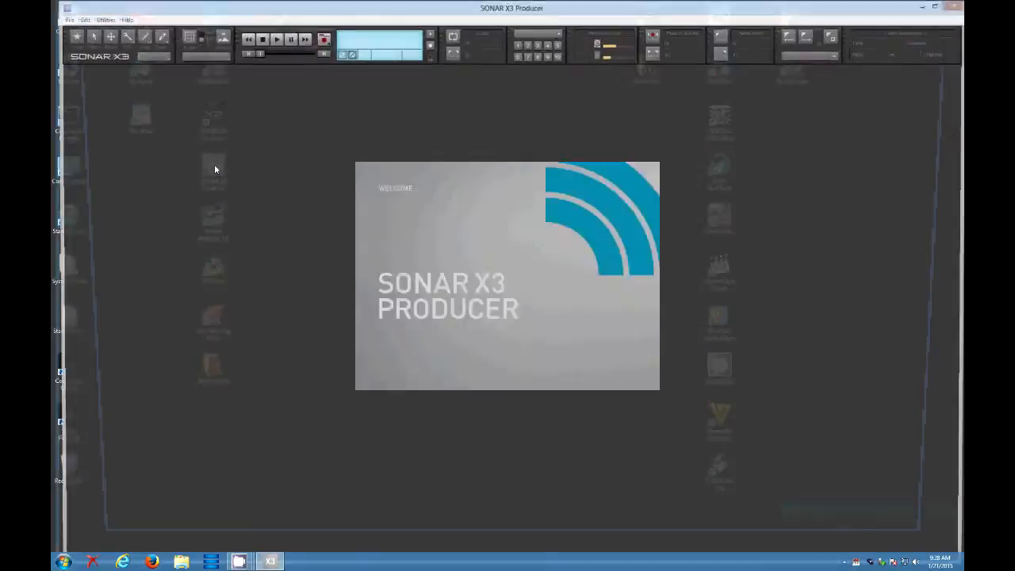
Load the testprio4 project and start playback, triggering the Audio Dropout notice.
{"action": "left_click", "coordinate": [68, 19]}
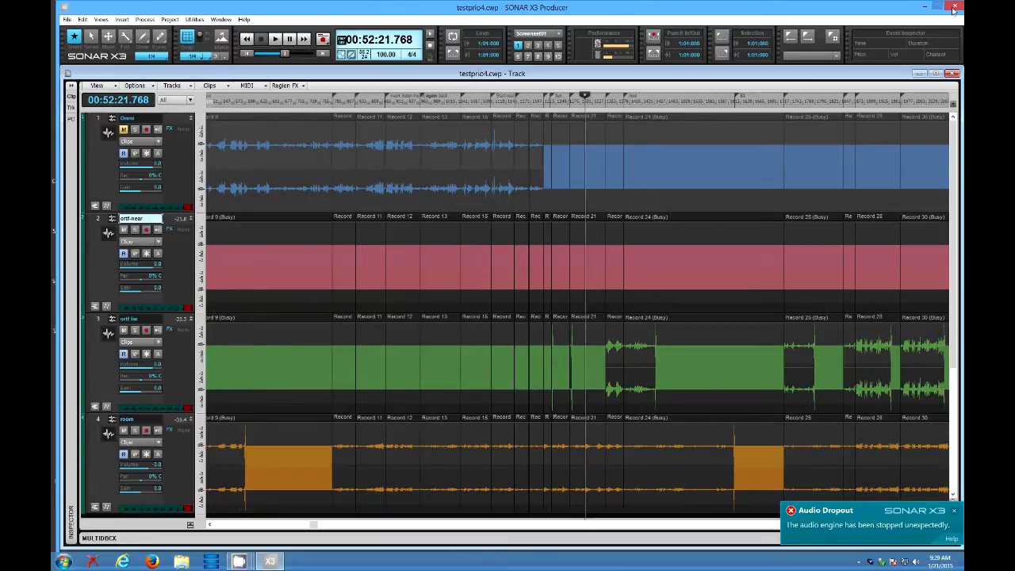
Close SONAR X3 Producer and select the SONAR Platinum desktop shortcut.
{"action": "left_click", "coordinate": [955, 6]}
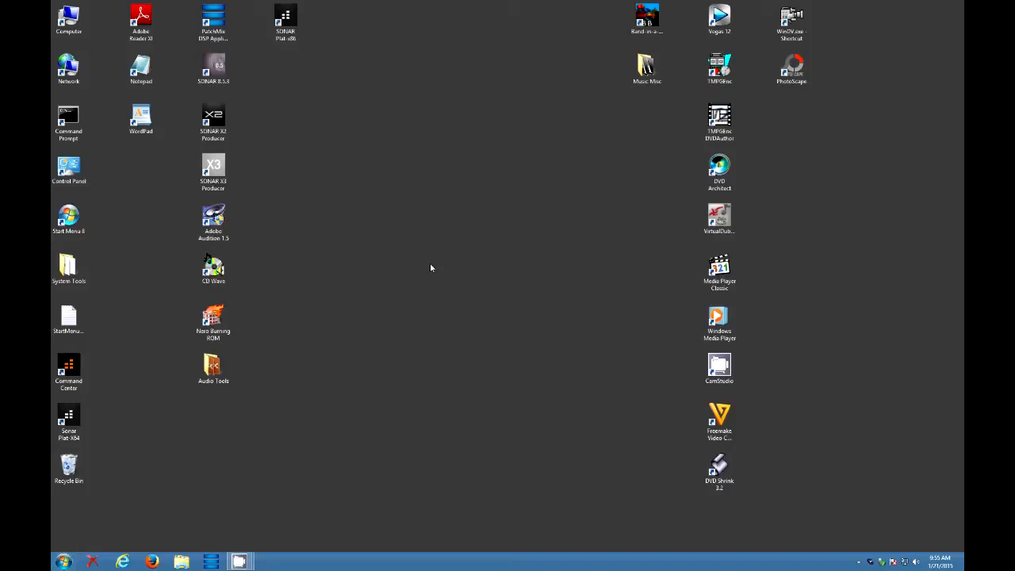
{"action": "left_click", "coordinate": [285, 18]}
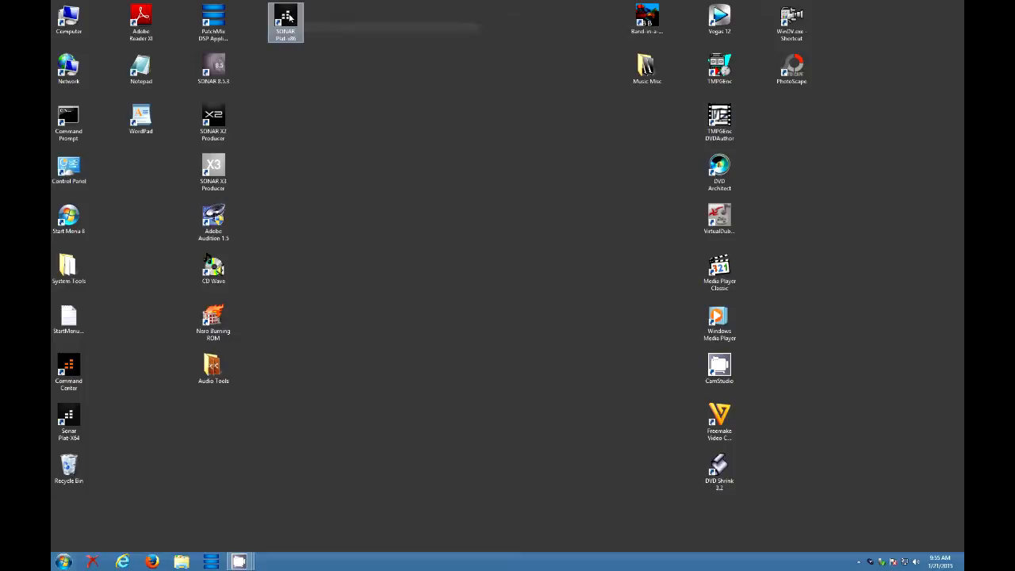
Launch SONAR Platinum from its desktop shortcut.
{"action": "double_click", "coordinate": [286, 22]}
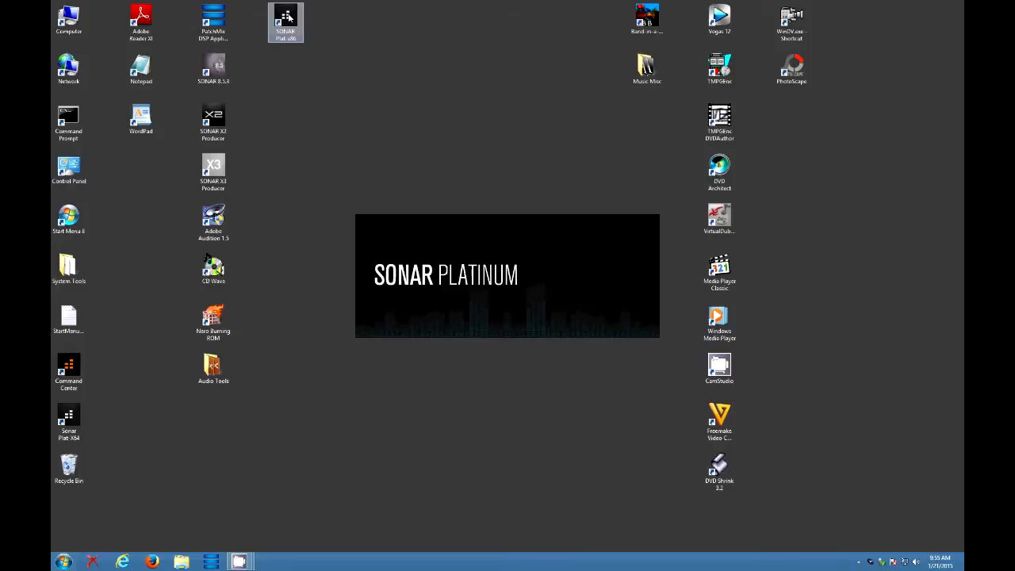
{"action": "double_click", "coordinate": [286, 19]}
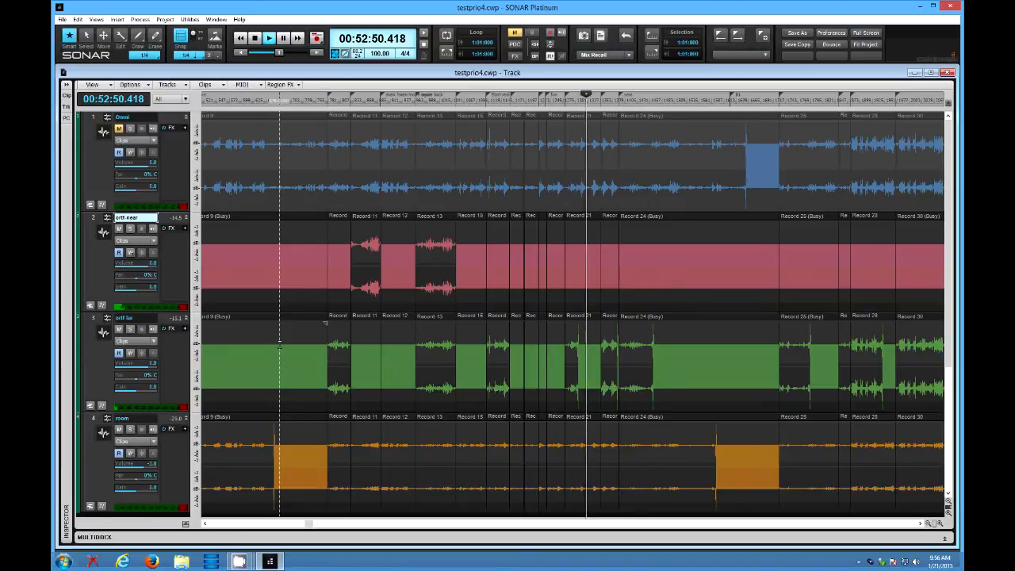
Play testprio4.cwp in SONAR Platinum with the counter running past 00:52:51 without dropouts.
{"action": "left_click", "coordinate": [283, 38]}
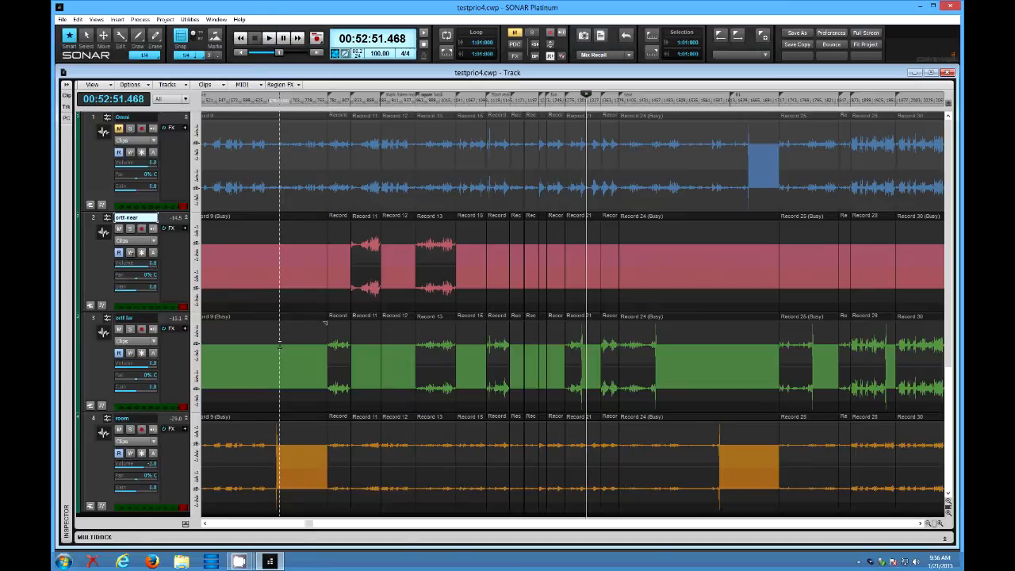